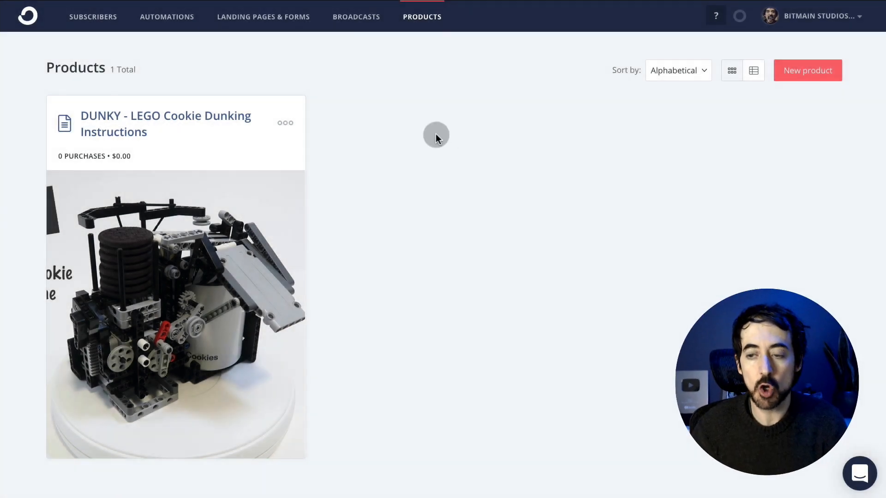
{"action": "mouse_move", "coordinate": [413, 91]}
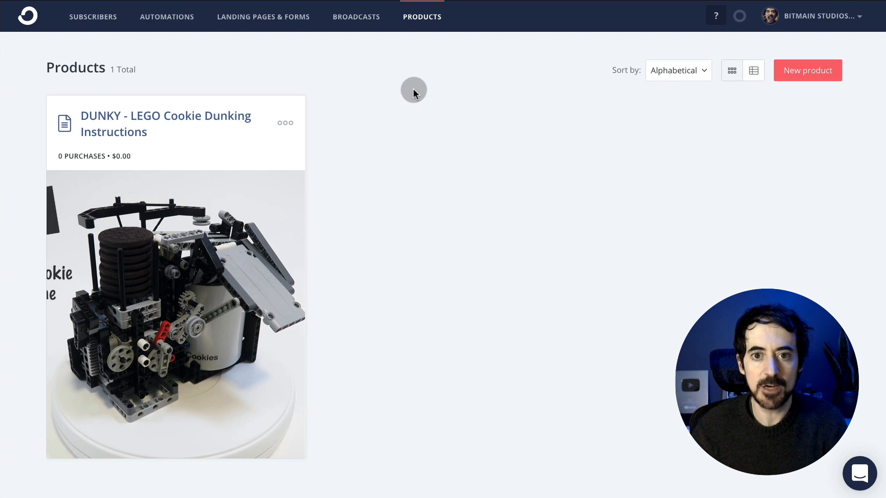
{"action": "mouse_move", "coordinate": [422, 20]}
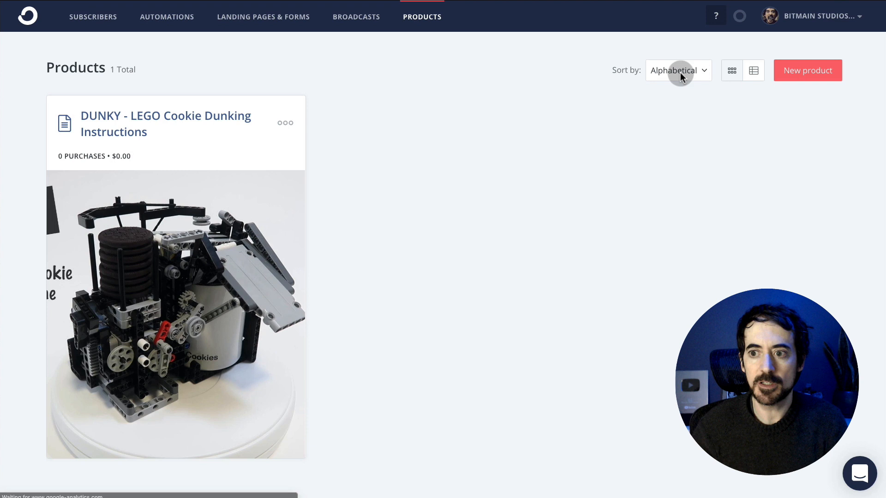
- Name the new product 'DUNKY - LEGO Cookie Dunking Instructions' with a standard 19.9 USD price
{"action": "left_click", "coordinate": [807, 70]}
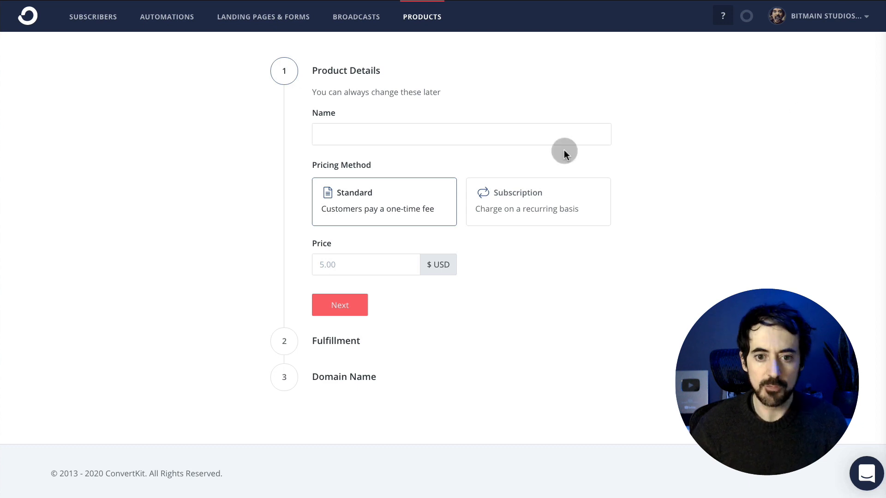
{"action": "type", "text": "DUNKY - LEGO Cookie Dunking Instructions"}
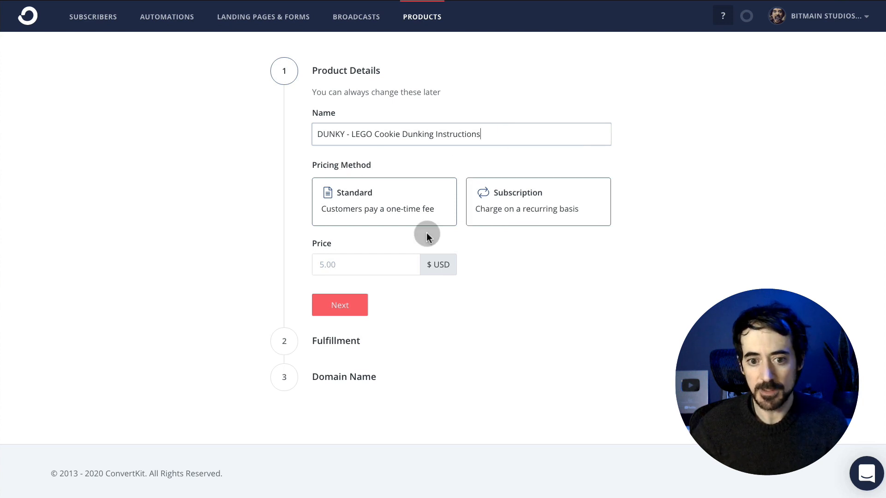
{"action": "type", "text": "19.9"}
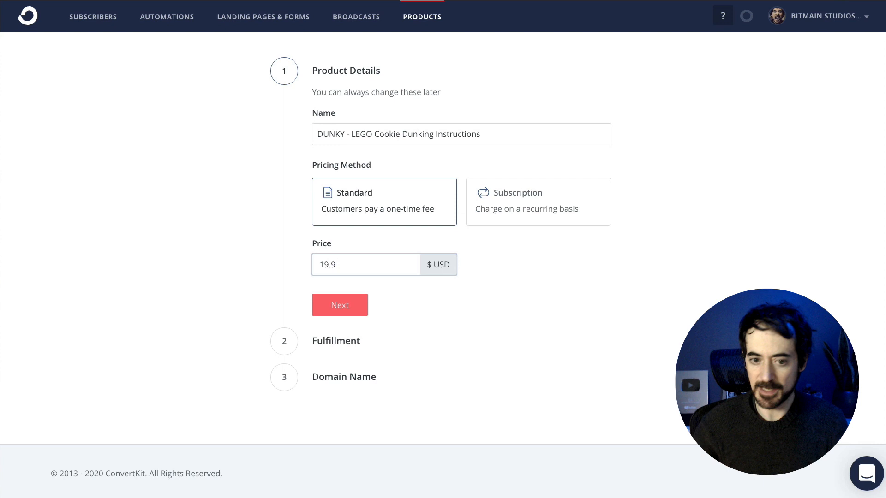
- Upload Dunky-Instructions-PDF.pdf from the Desktop as the digital download and proceed to domain settings
{"action": "left_click", "coordinate": [340, 306]}
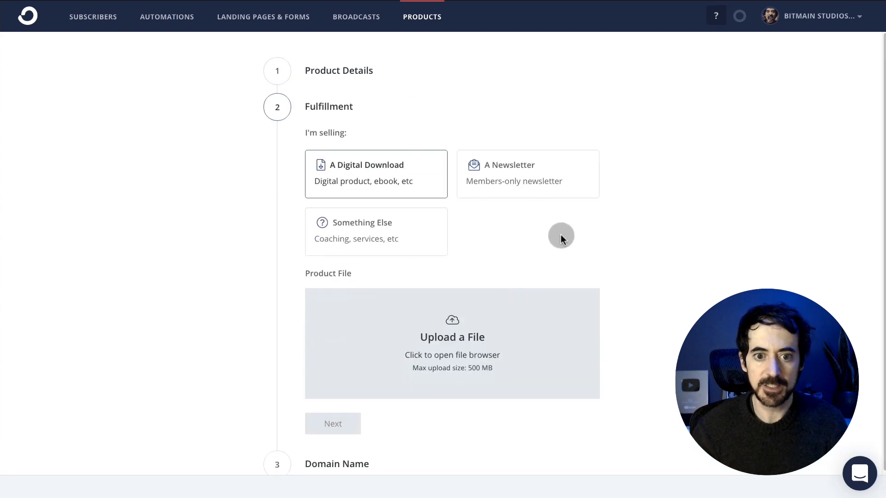
{"action": "mouse_move", "coordinate": [487, 141]}
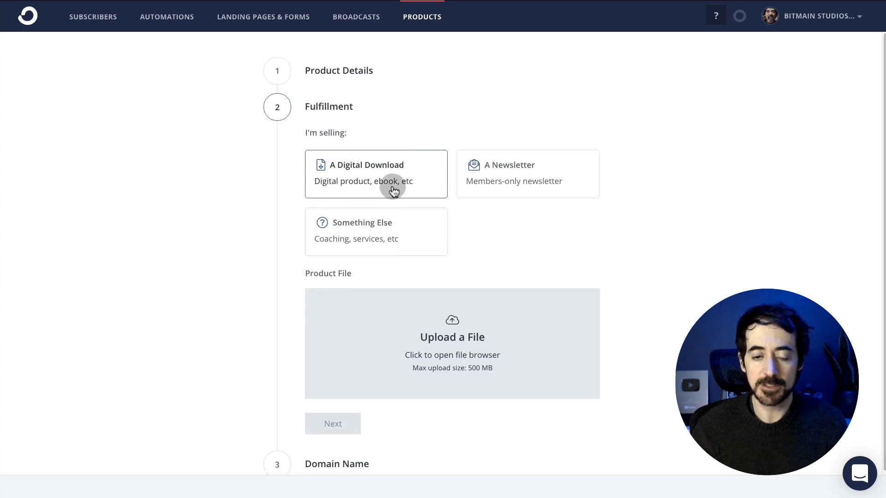
{"action": "mouse_move", "coordinate": [460, 338]}
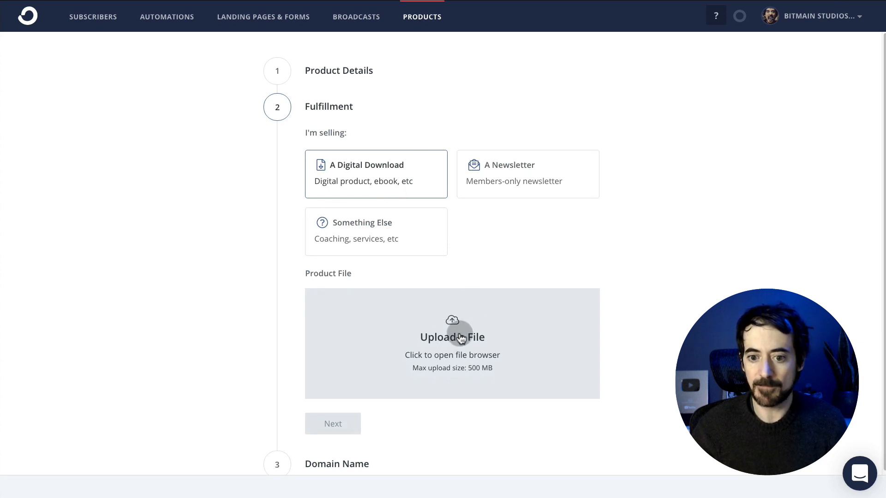
{"action": "left_click", "coordinate": [452, 344]}
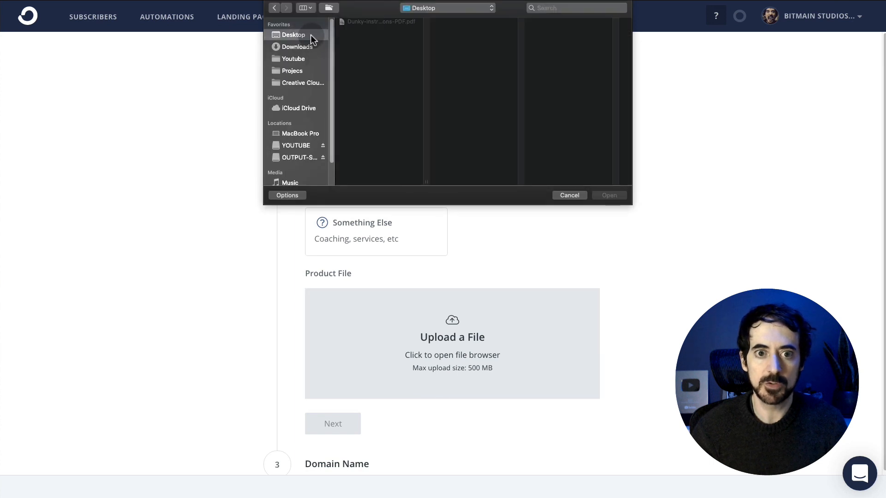
{"action": "left_click", "coordinate": [380, 21]}
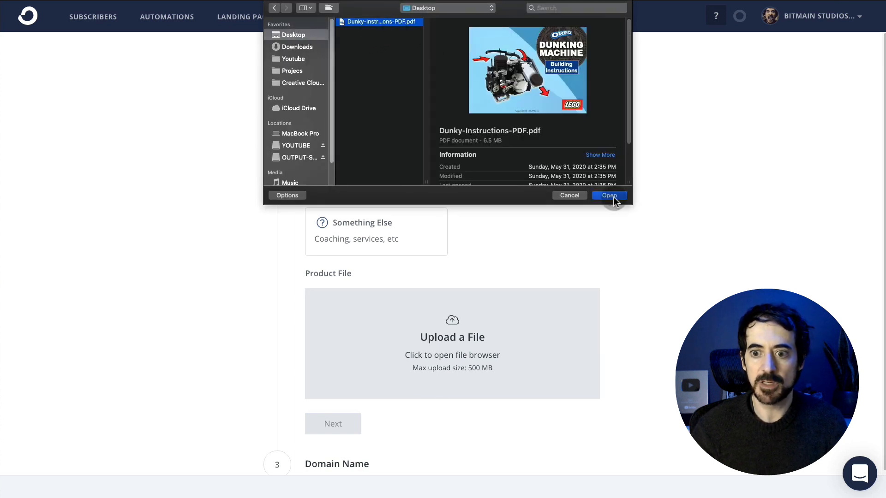
{"action": "left_click", "coordinate": [609, 195]}
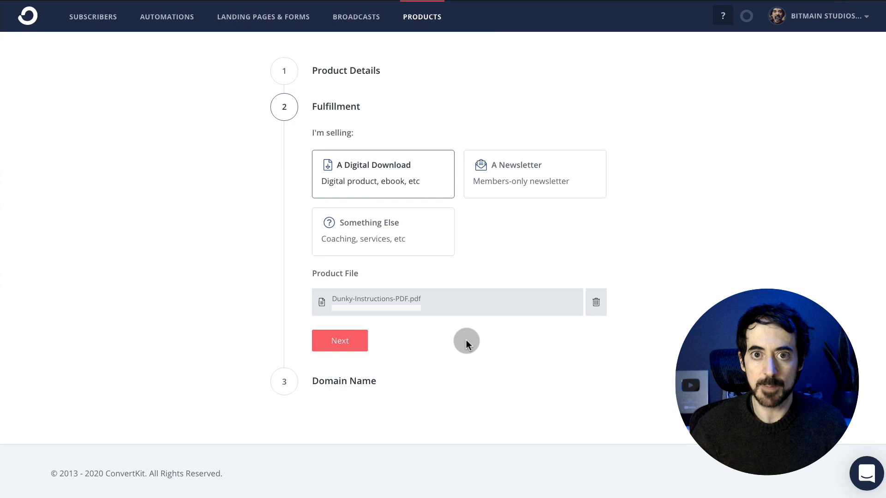
{"action": "left_click", "coordinate": [339, 340]}
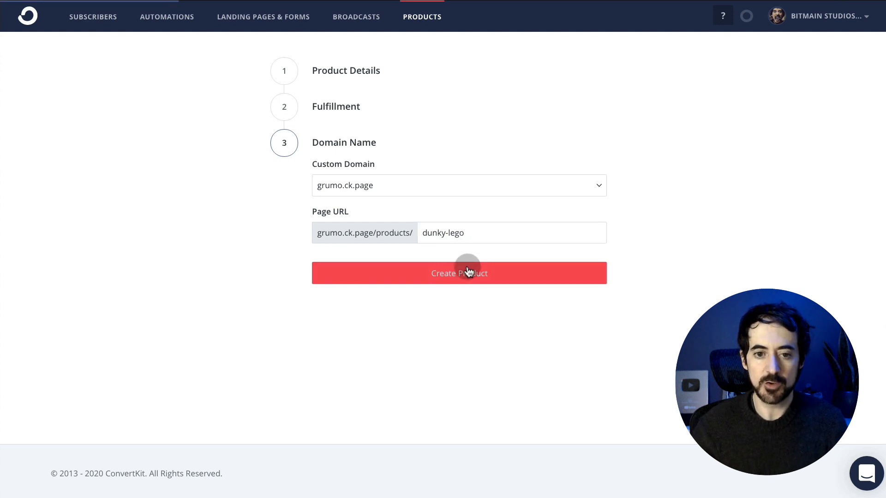
- Create the product at grumo.ck.page/products/dunky-lego
{"action": "left_click", "coordinate": [459, 273]}
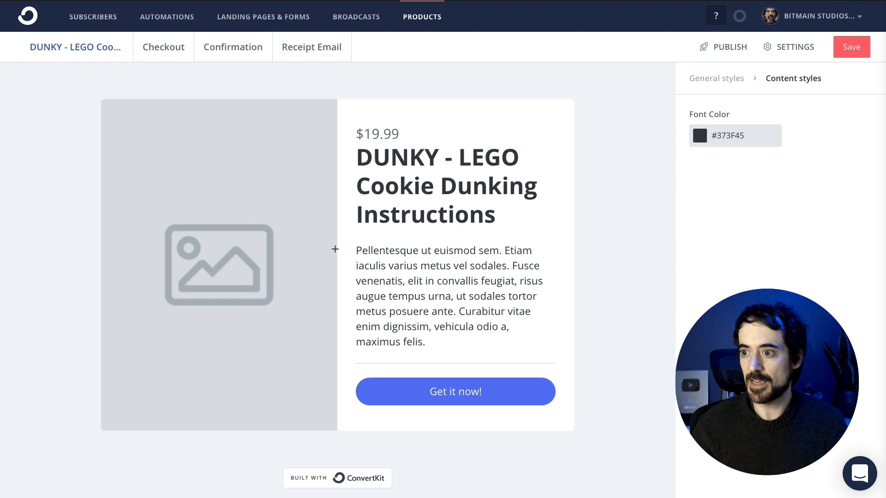
- Write the cookie-dunking description and replace the placeholder image with the LEGO machine photo
{"action": "type", "text": "Dunking your cookies by hand is boring and takes too much work! Get the LEGO building instructions to create your own Cookie Dunking machine. You will get a complete list of all the LEGO parts you'll need and detailed easy-to-follow instructions in PDF format. Cookies!"}
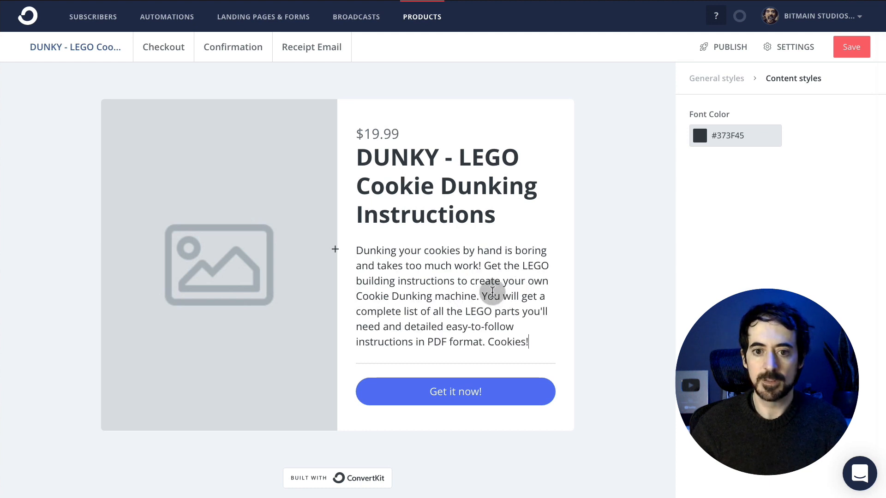
{"action": "left_click", "coordinate": [219, 265]}
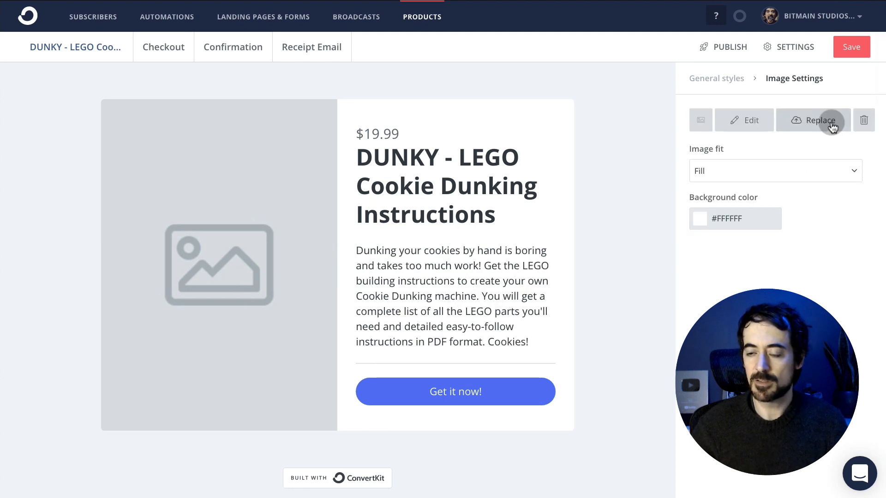
{"action": "left_click", "coordinate": [820, 120]}
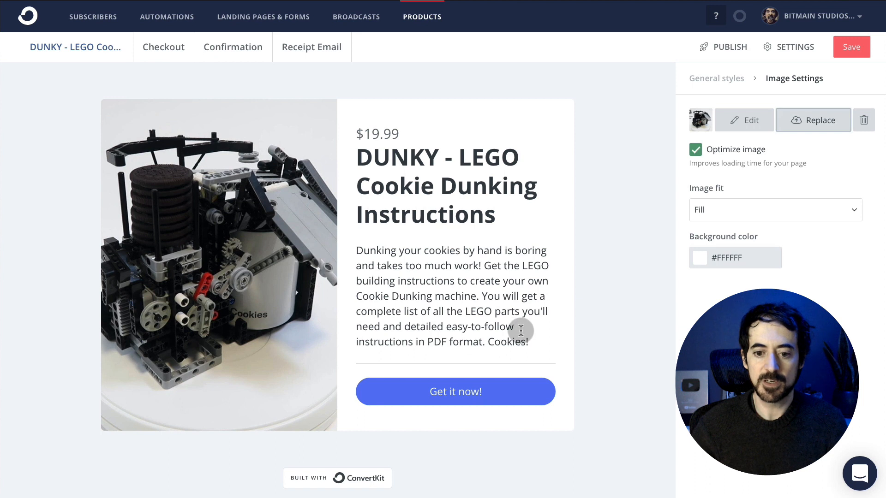
{"action": "mouse_move", "coordinate": [651, 171]}
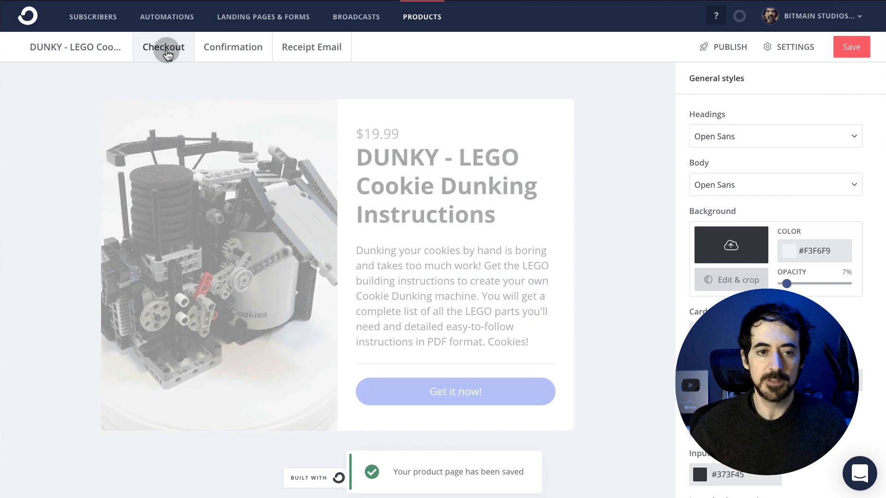
- Review the Checkout order form, then switch to the Confirmation page
{"action": "left_click", "coordinate": [163, 47]}
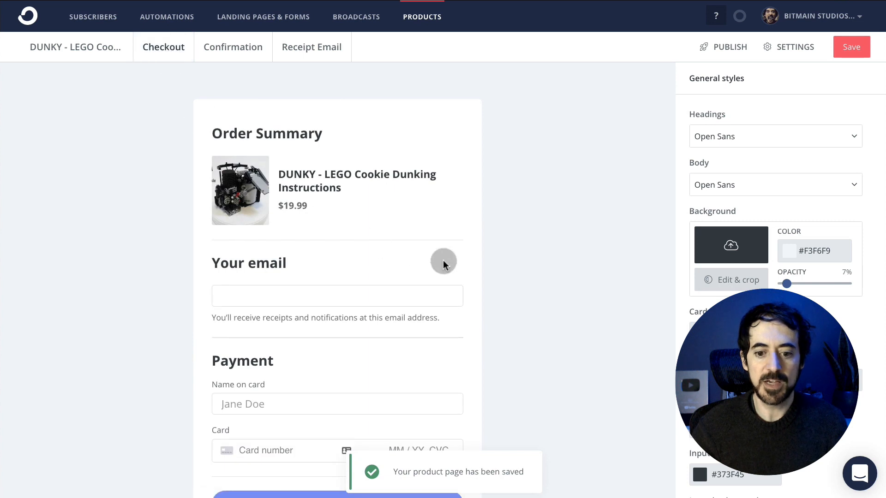
{"action": "scroll", "scroll_direction": "down", "scroll_amount": 3}
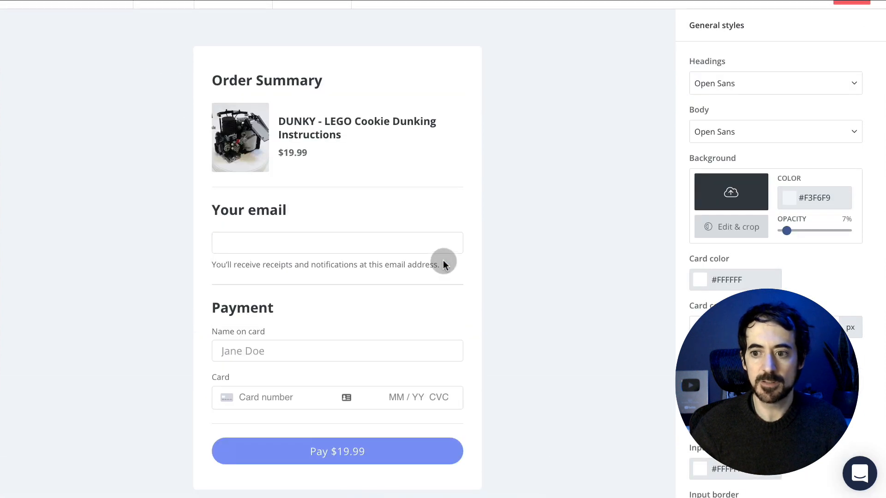
{"action": "scroll", "scroll_direction": "up", "scroll_amount": 3}
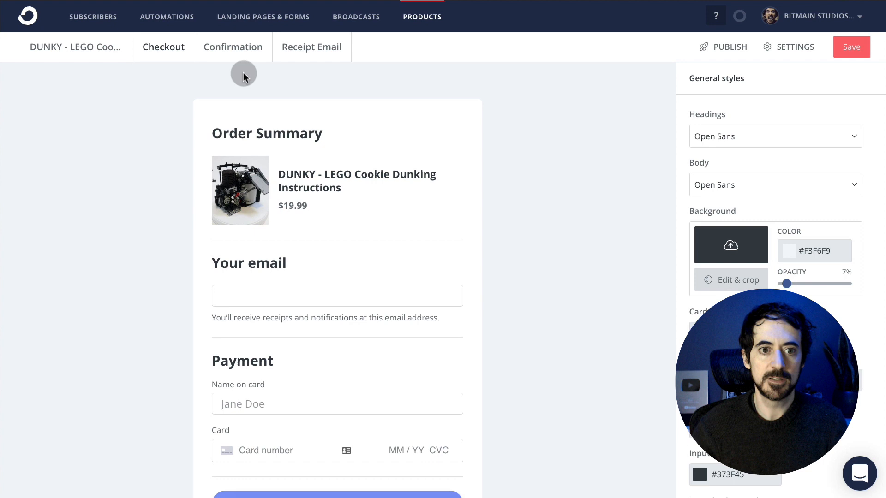
{"action": "left_click", "coordinate": [233, 47]}
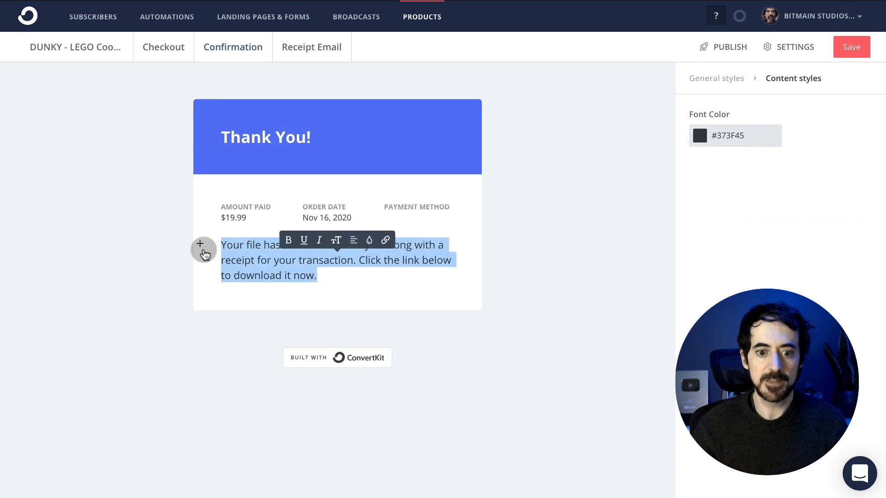
- View the Receipt Email that buyers of the DUNKY product receive
{"action": "left_click", "coordinate": [311, 48]}
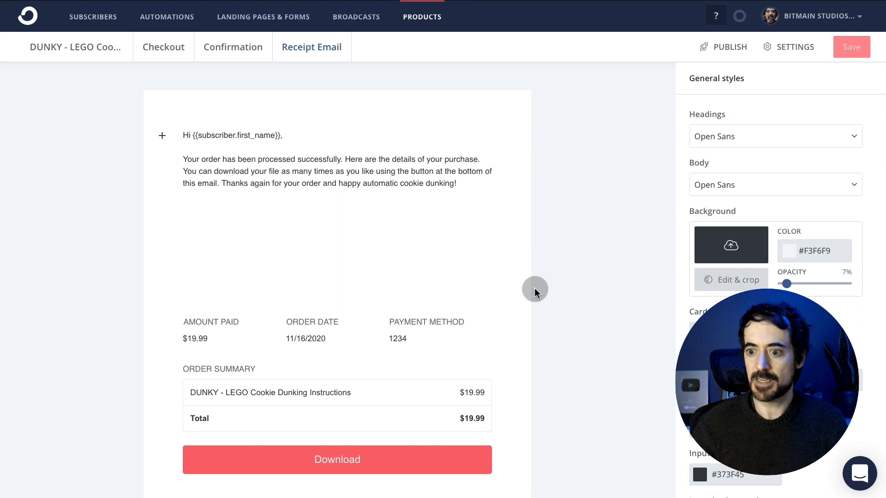
- Save the product page and publish it to get the shareable sales page link
{"action": "left_click", "coordinate": [852, 47]}
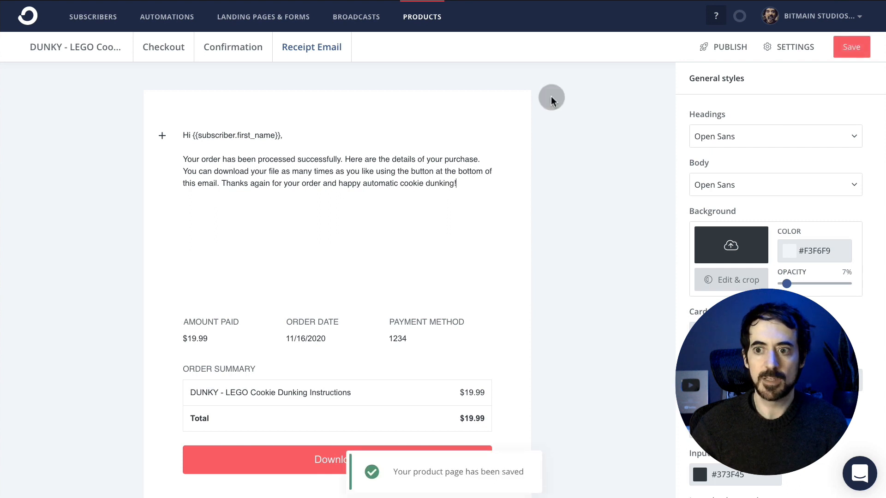
{"action": "left_click", "coordinate": [729, 46]}
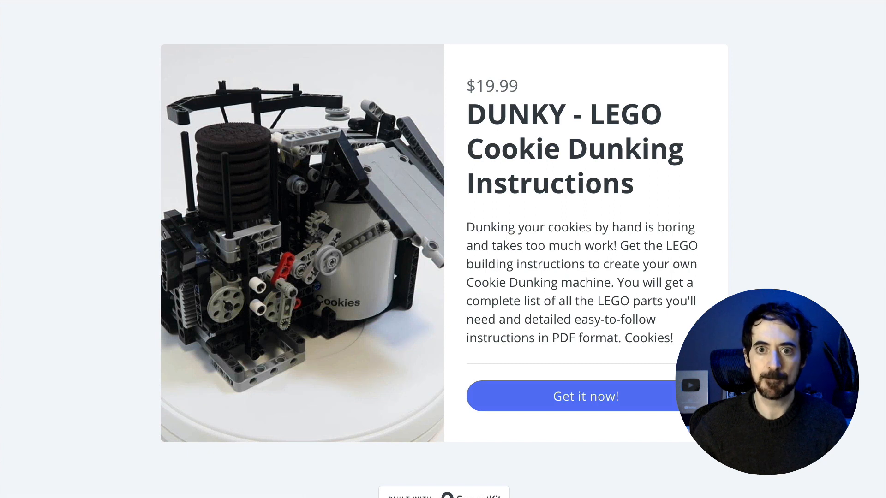
- Return to the product editor and dismiss the Publish share-link dialog
{"action": "left_click", "coordinate": [728, 46]}
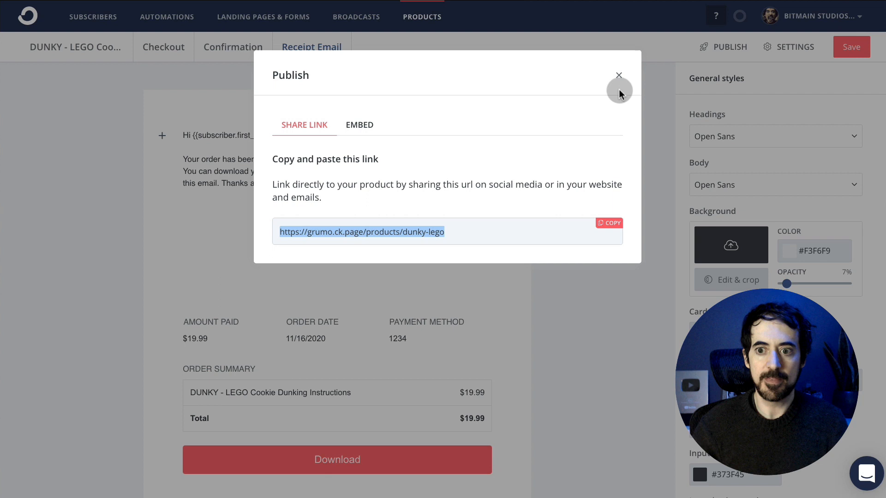
{"action": "left_click", "coordinate": [618, 74]}
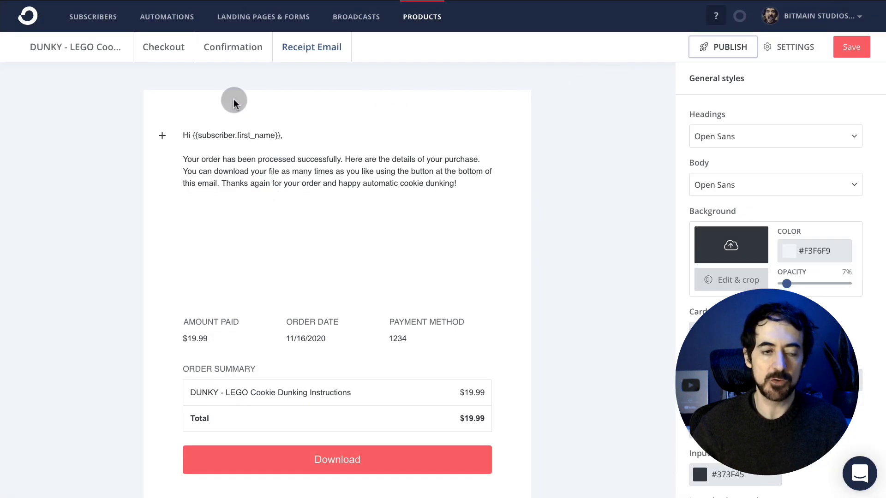
{"action": "left_click", "coordinate": [721, 47]}
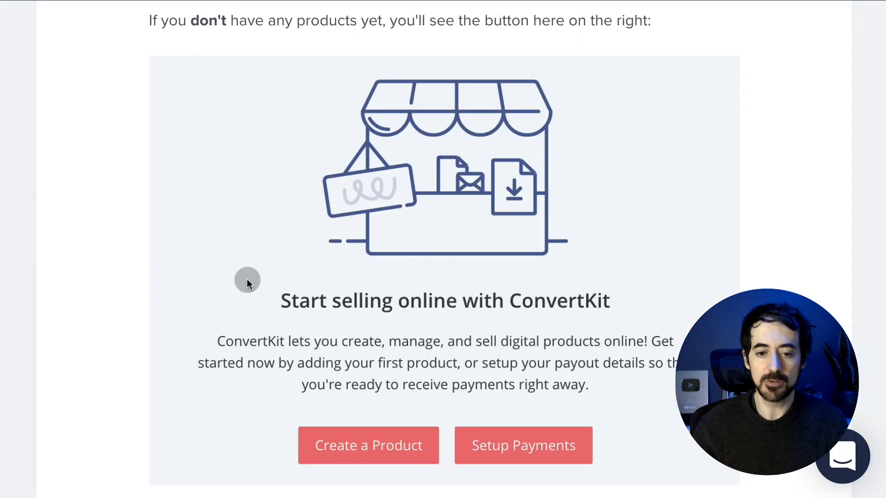
{"action": "scroll", "scroll_direction": "down", "scroll_amount": 3}
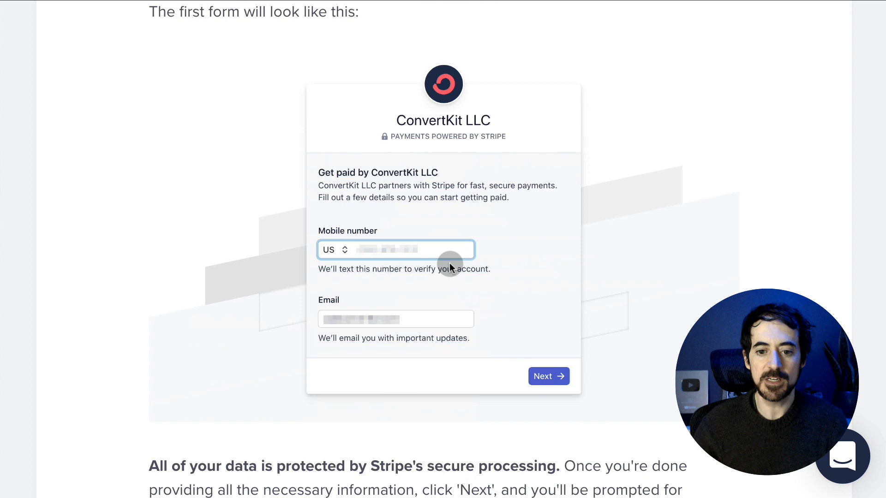
{"action": "scroll", "scroll_direction": "down", "scroll_amount": 3}
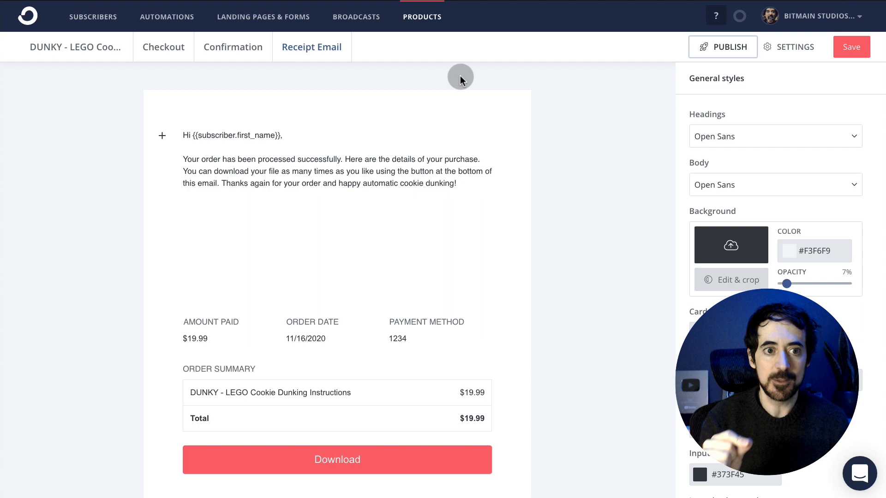
{"action": "mouse_move", "coordinate": [167, 17]}
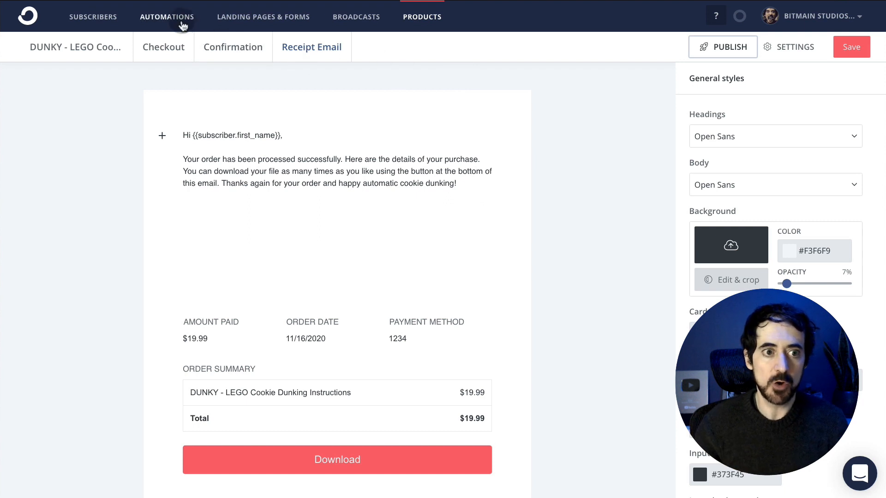
- Create a new email sequence named 'Product follow up' under Automations > Sequences
{"action": "left_click", "coordinate": [167, 16]}
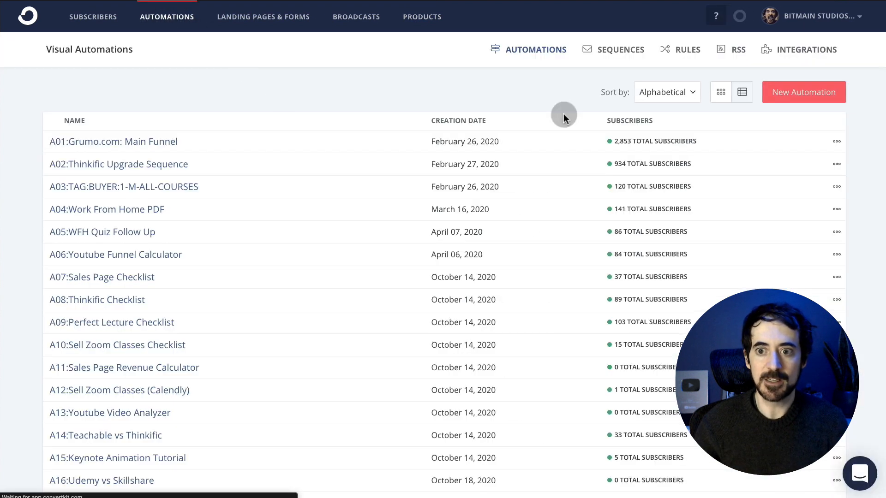
{"action": "left_click", "coordinate": [612, 48]}
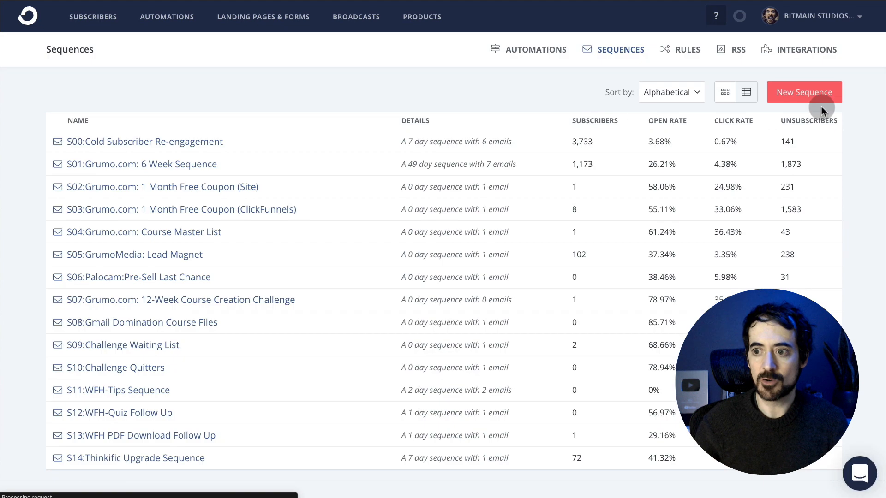
{"action": "left_click", "coordinate": [804, 92]}
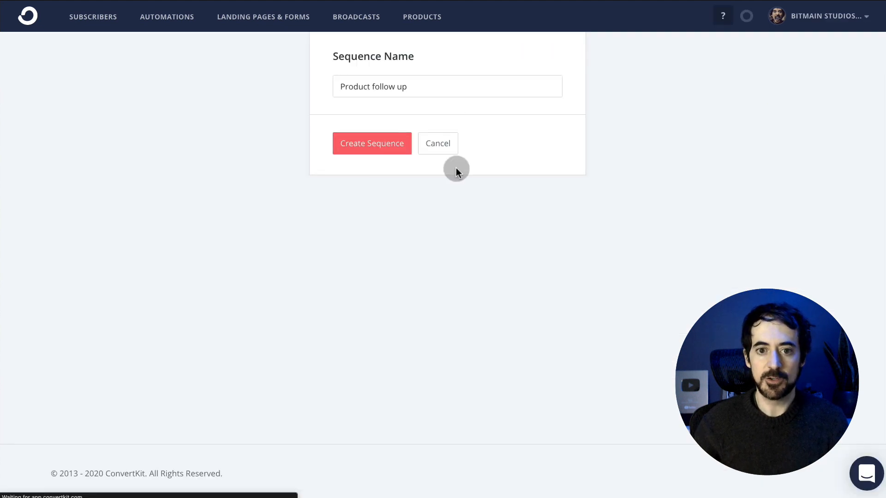
{"action": "left_click", "coordinate": [371, 143]}
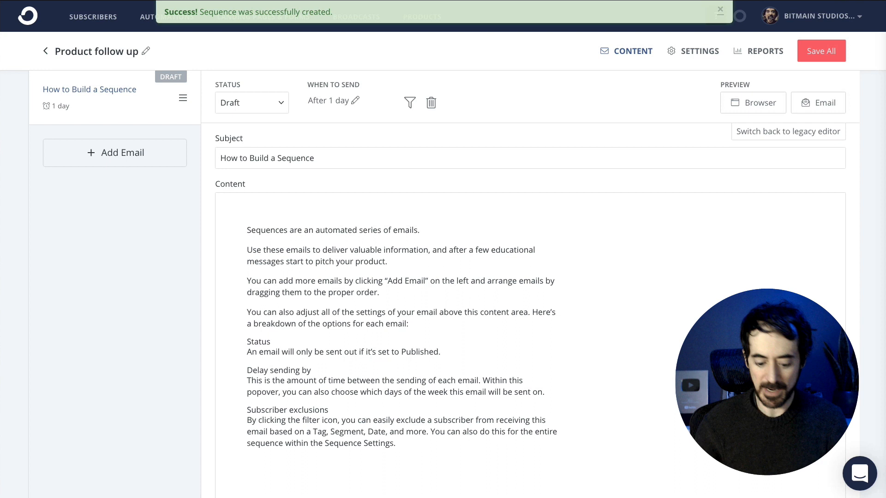
- Give the first email the subject 'Feedback?' and rewrite its body asking DUNKY buyers for feedback
{"action": "type", "text": "Feedback?"}
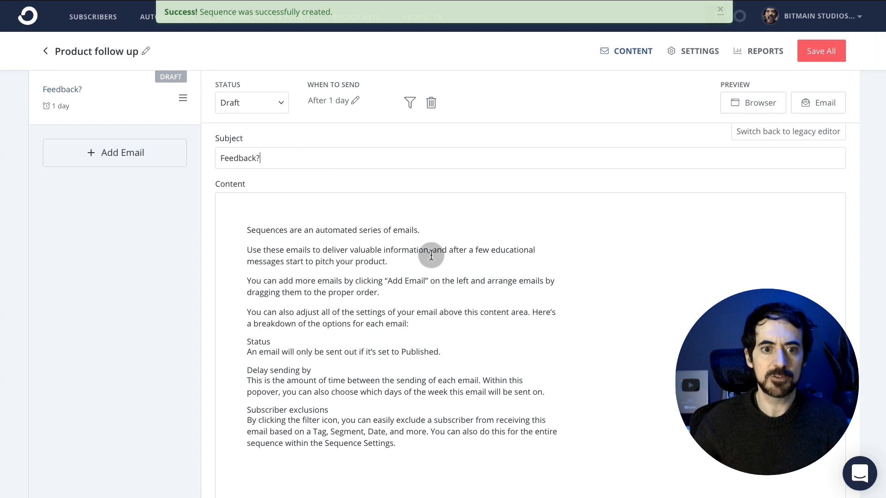
{"action": "left_click", "coordinate": [720, 10]}
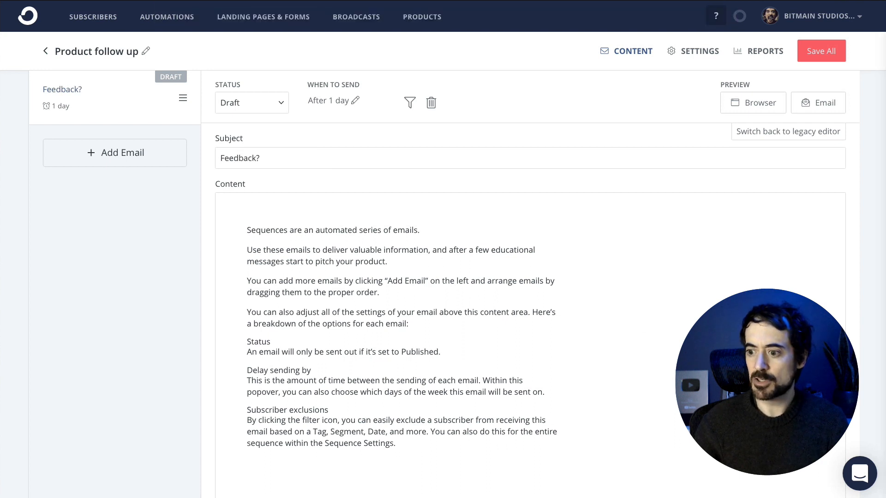
{"action": "double_click", "coordinate": [253, 250]}
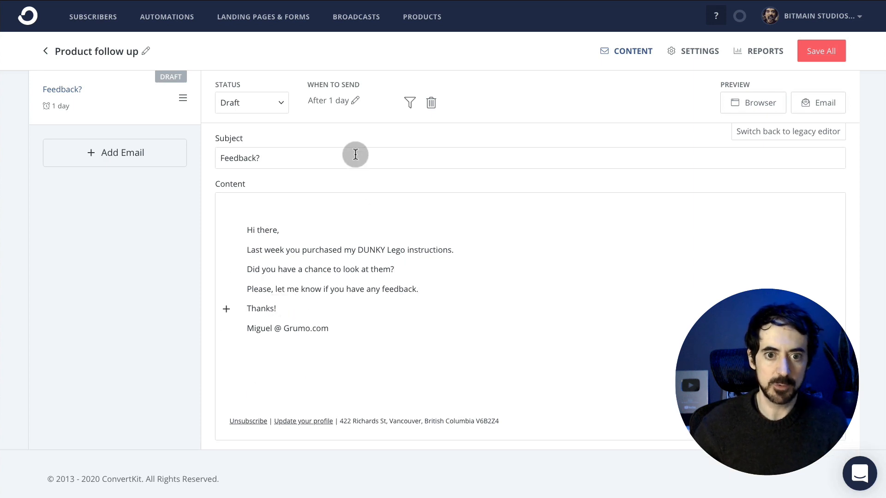
- Send Feedback? 7 days after the previous email, weekdays only, and save all
{"action": "left_click", "coordinate": [356, 101]}
{"action": "type", "text": "7"}
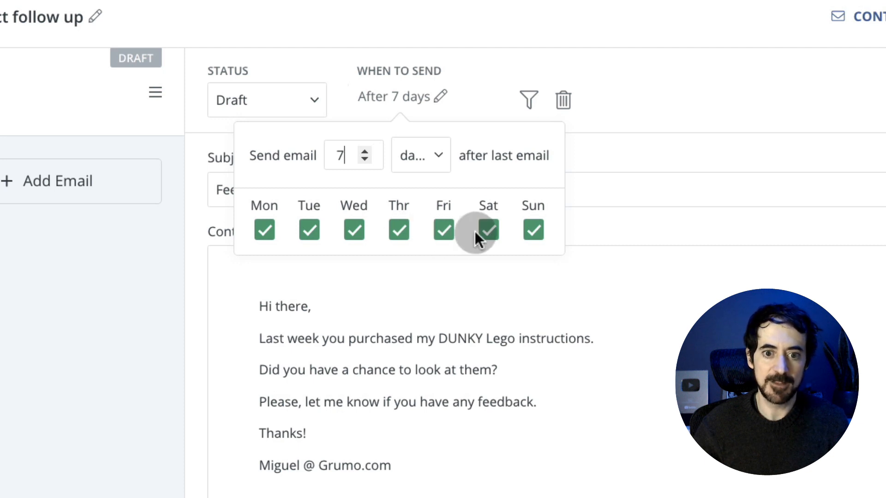
{"action": "left_click", "coordinate": [488, 230]}
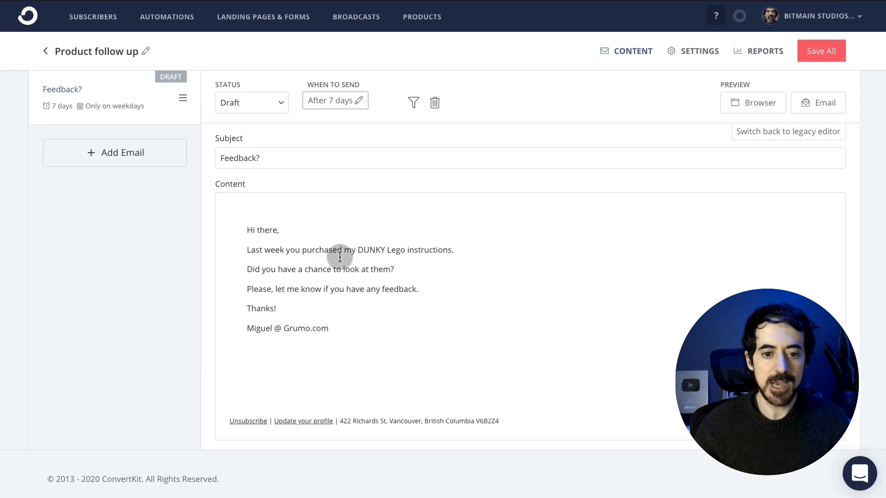
{"action": "mouse_move", "coordinate": [310, 216]}
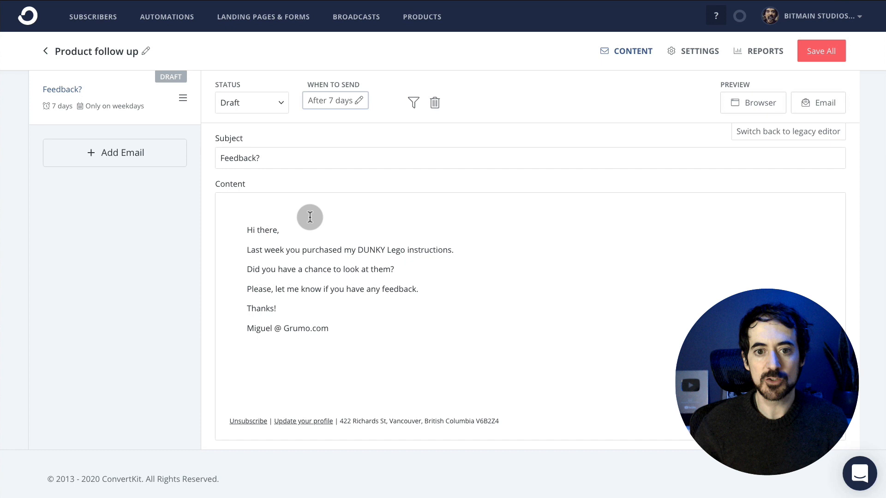
{"action": "mouse_move", "coordinate": [732, 103]}
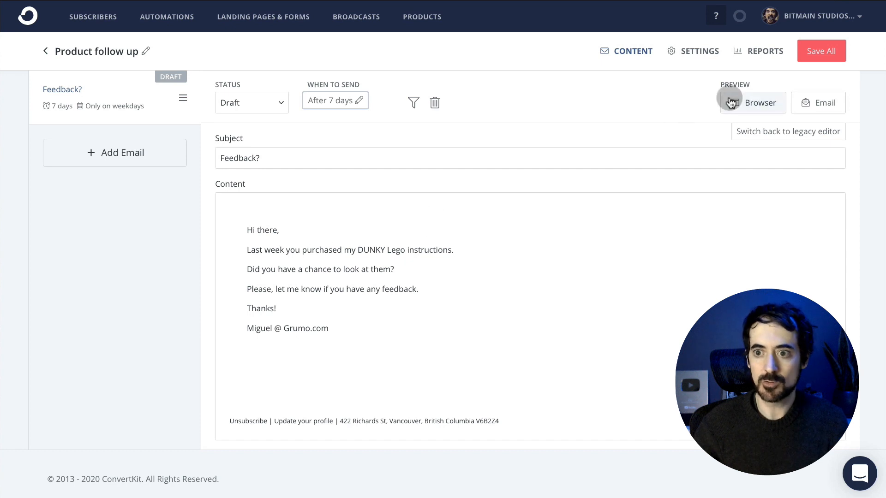
{"action": "left_click", "coordinate": [821, 50]}
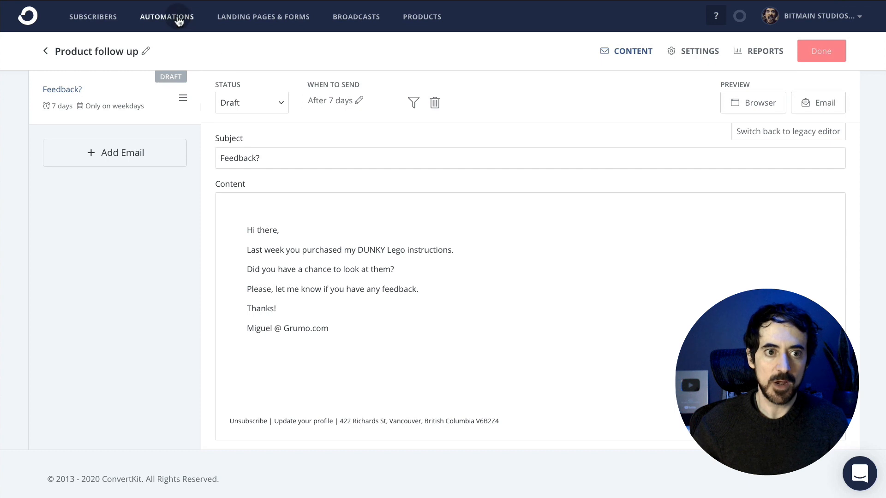
- Start a new visual automation built from scratch in the Automations area
{"action": "left_click", "coordinate": [167, 16]}
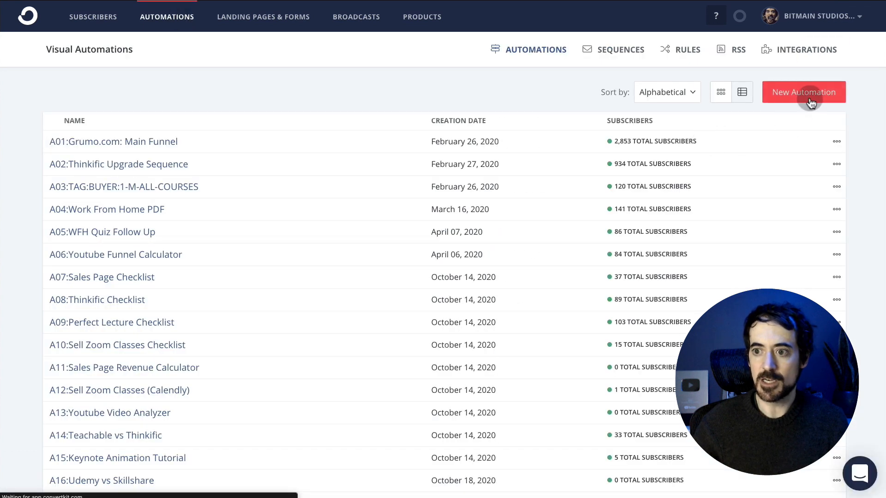
{"action": "left_click", "coordinate": [804, 92]}
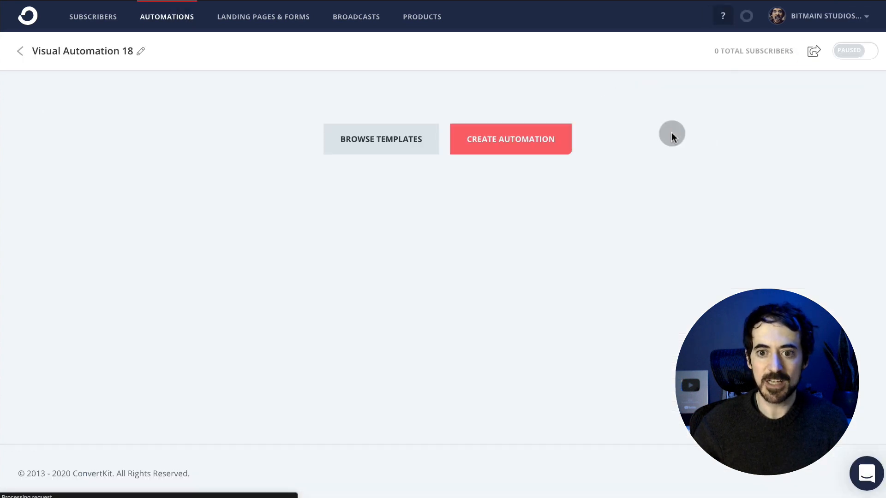
{"action": "left_click", "coordinate": [510, 140]}
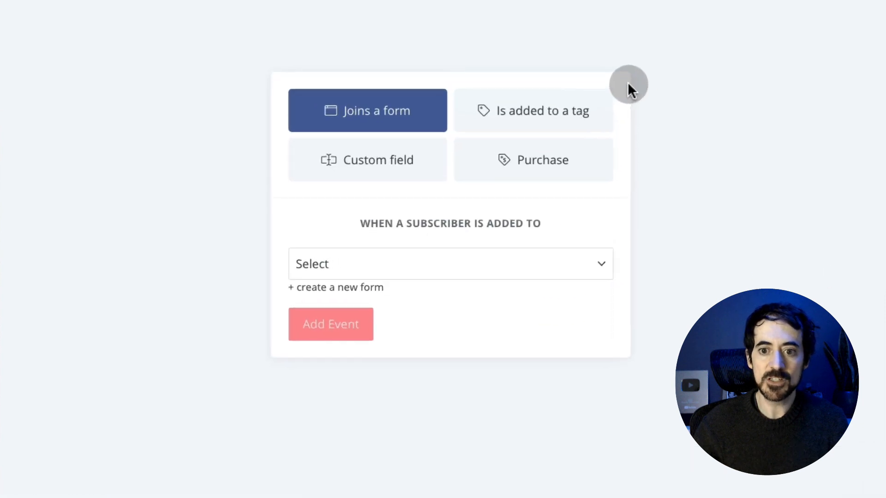
- Add a Purchase trigger via Commerce for the DUNKY - LEGO Cookie Dunking Instructions product
{"action": "left_click", "coordinate": [533, 160]}
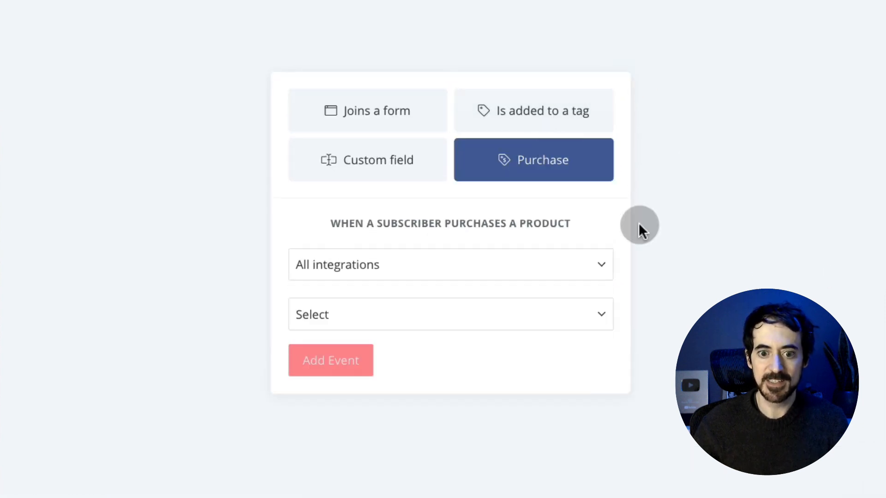
{"action": "left_click", "coordinate": [450, 265]}
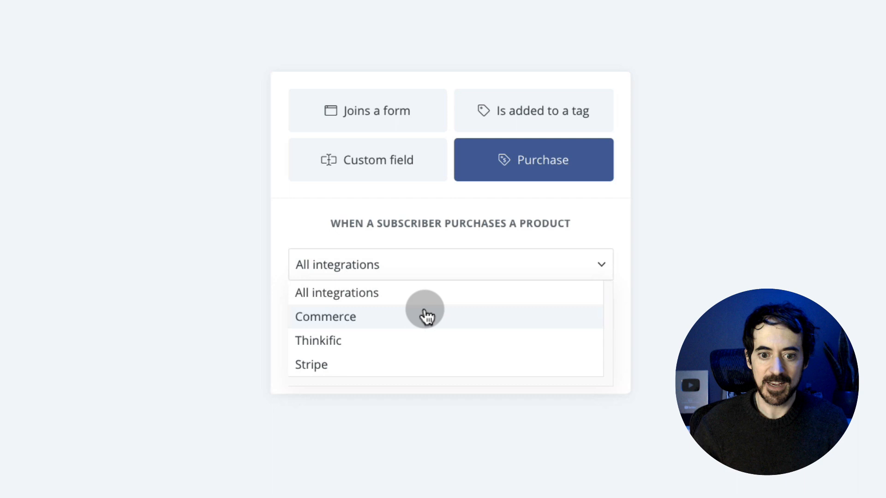
{"action": "left_click", "coordinate": [325, 316]}
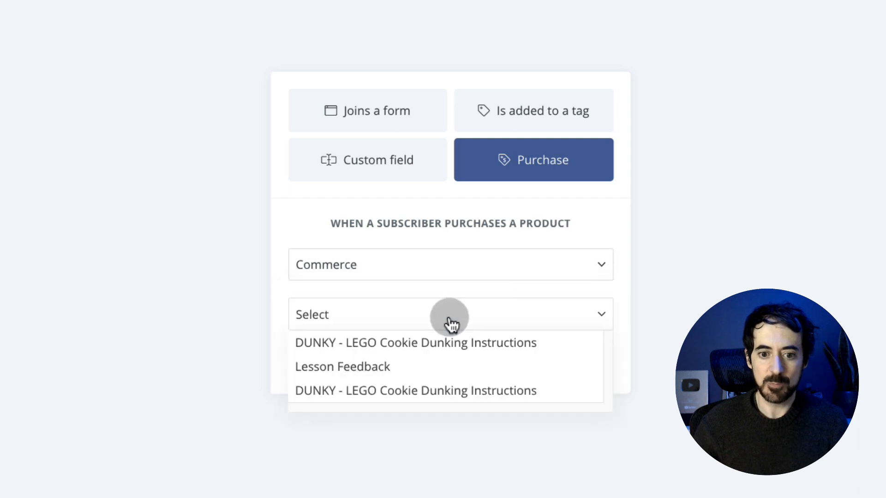
{"action": "mouse_move", "coordinate": [441, 343]}
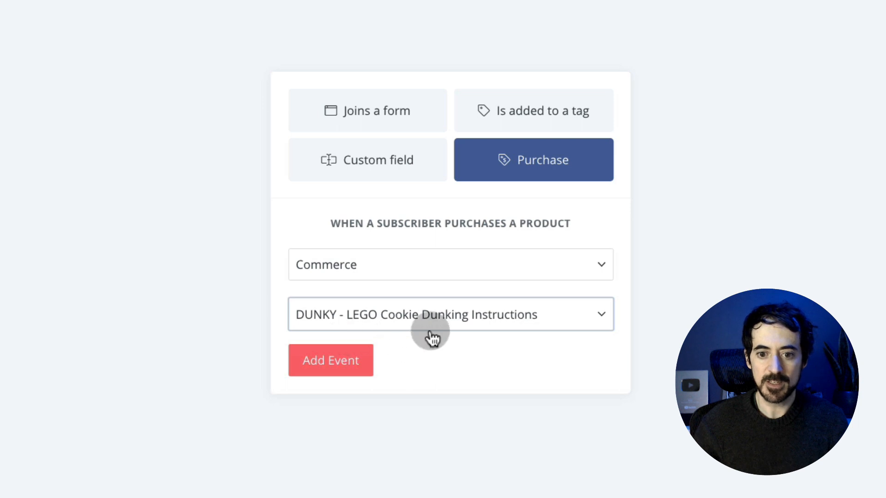
{"action": "mouse_move", "coordinate": [477, 333]}
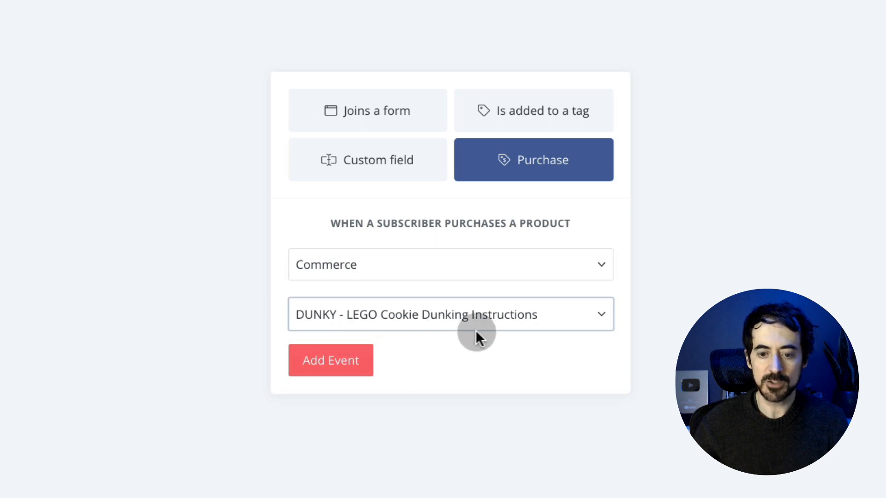
{"action": "left_click", "coordinate": [330, 360]}
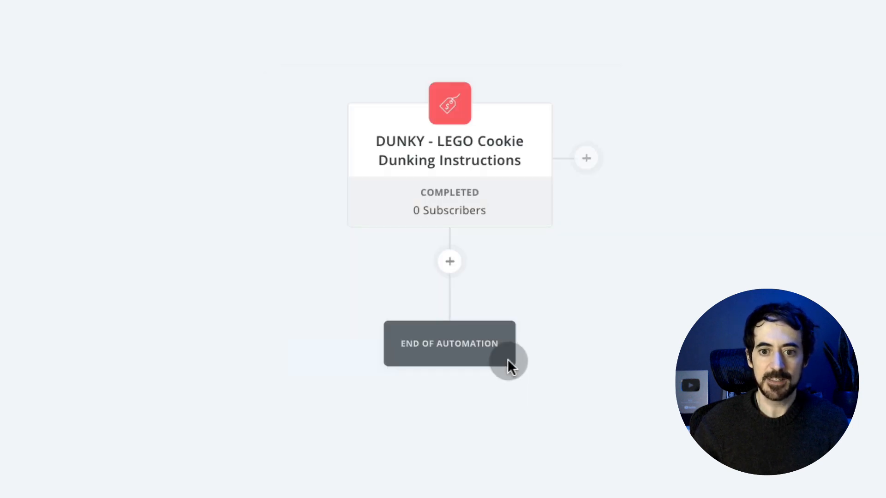
{"action": "mouse_move", "coordinate": [493, 258]}
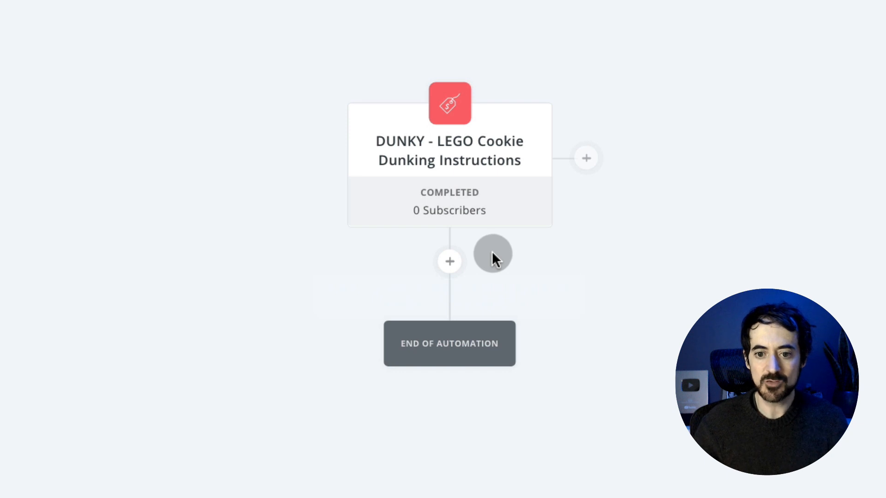
{"action": "mouse_move", "coordinate": [489, 263]}
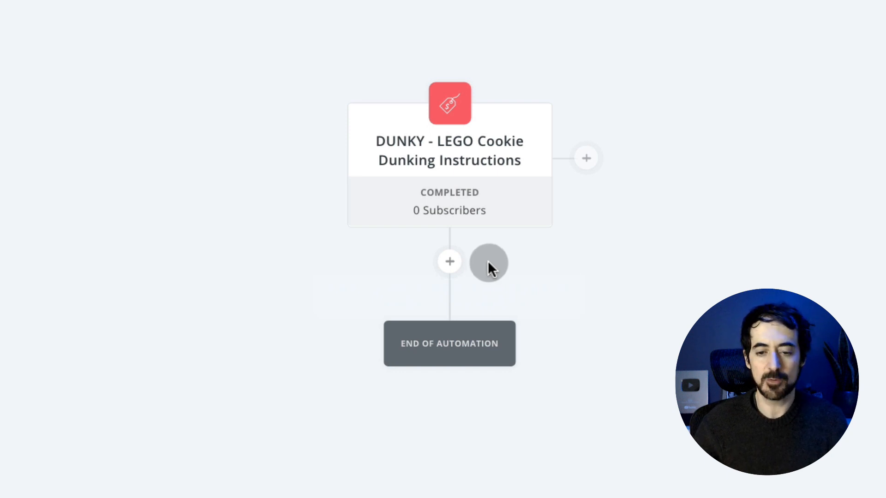
{"action": "mouse_move", "coordinate": [502, 284]}
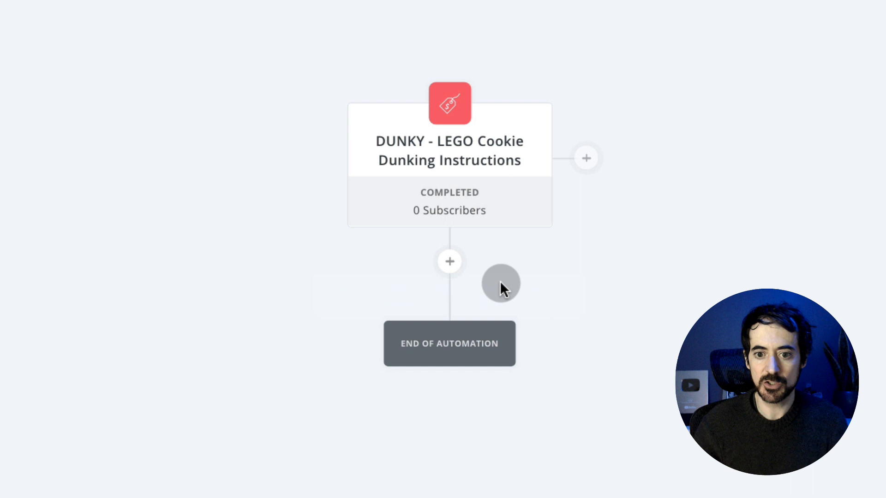
{"action": "mouse_move", "coordinate": [361, 229]}
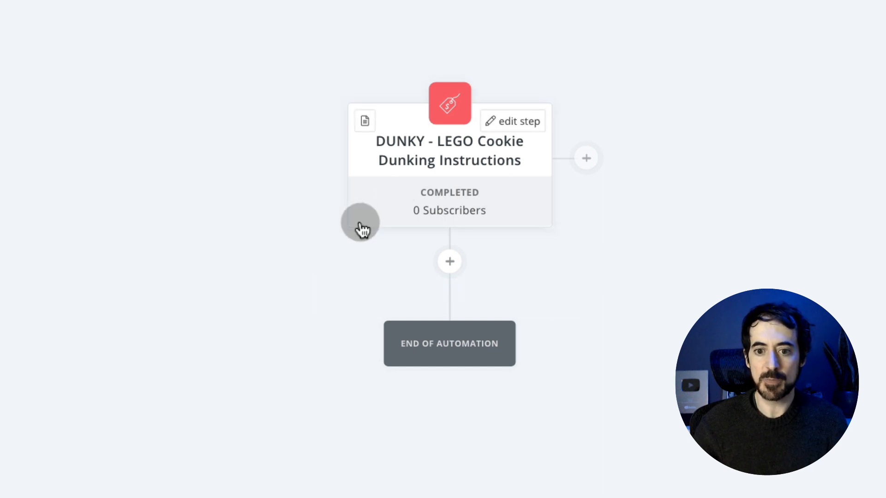
- Add an Email sequence action after the trigger that enrolls buyers in Product follow up
{"action": "left_click", "coordinate": [450, 261]}
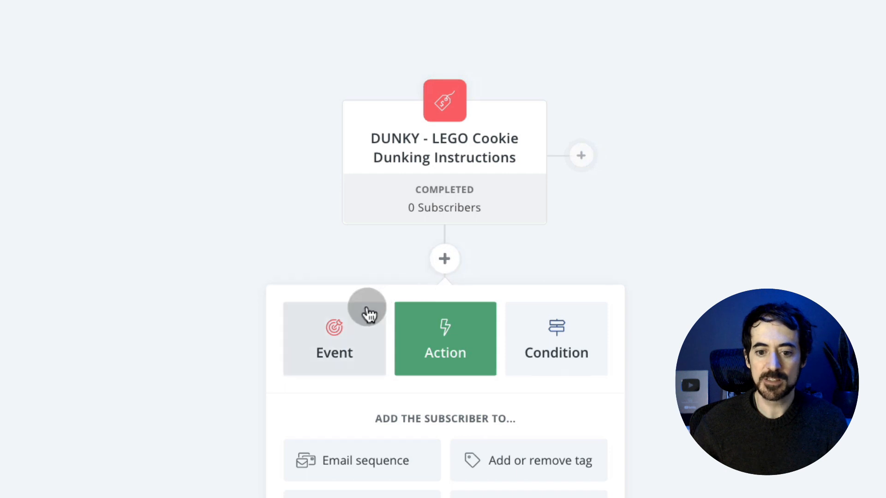
{"action": "scroll", "scroll_direction": "down", "scroll_amount": 3}
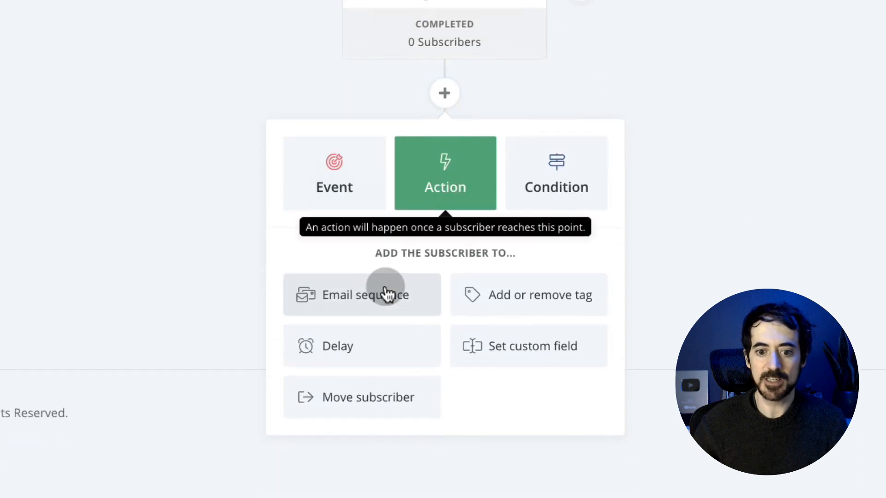
{"action": "left_click", "coordinate": [362, 294]}
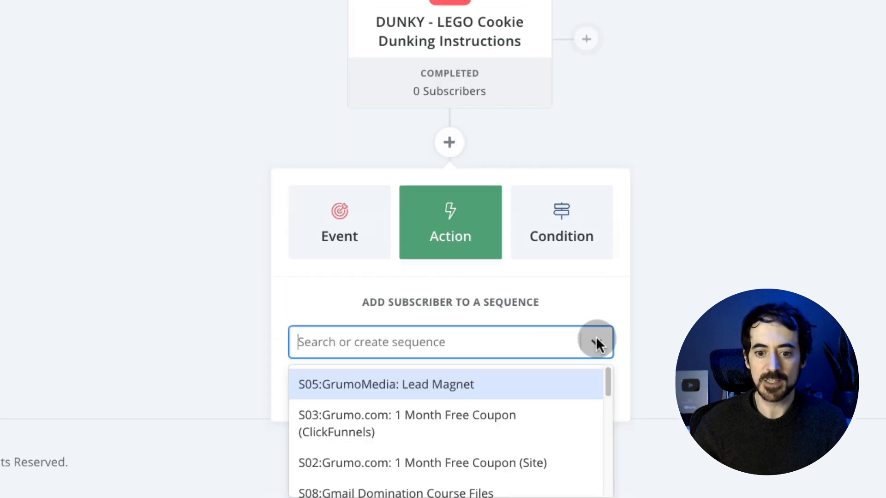
{"action": "scroll", "scroll_direction": "down", "scroll_amount": 3}
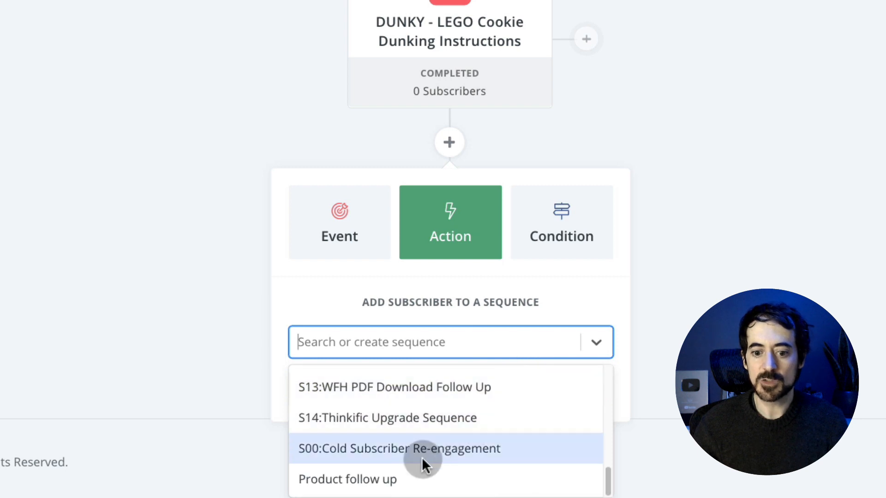
{"action": "left_click", "coordinate": [348, 479]}
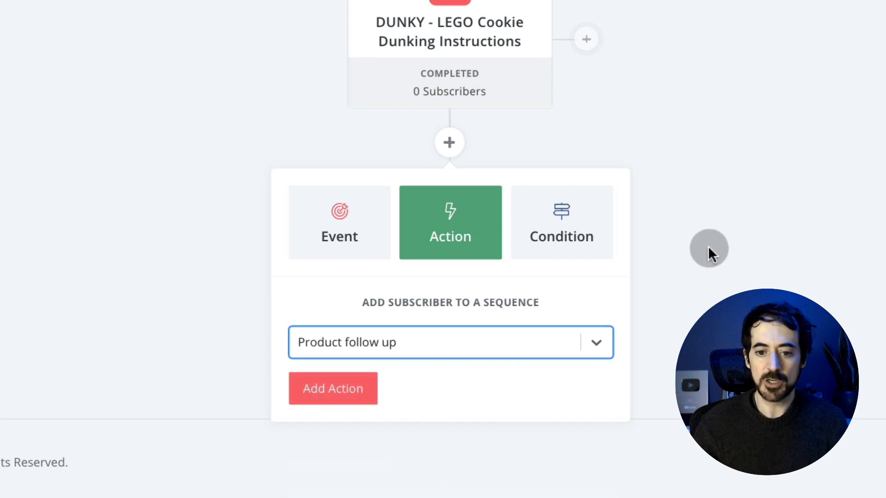
{"action": "mouse_move", "coordinate": [543, 322]}
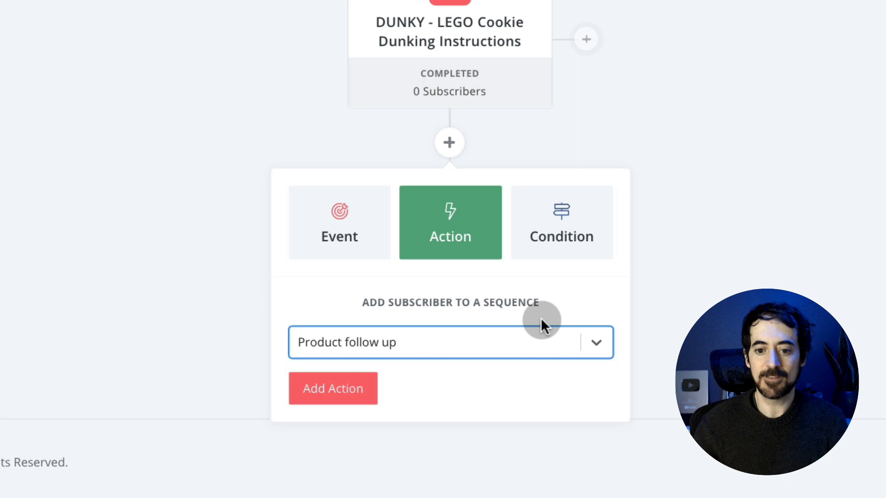
{"action": "mouse_move", "coordinate": [532, 331]}
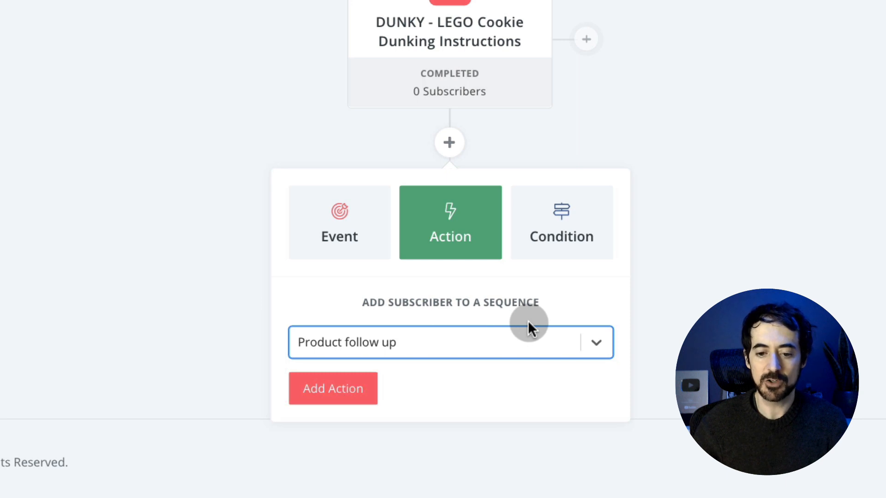
{"action": "left_click", "coordinate": [333, 389]}
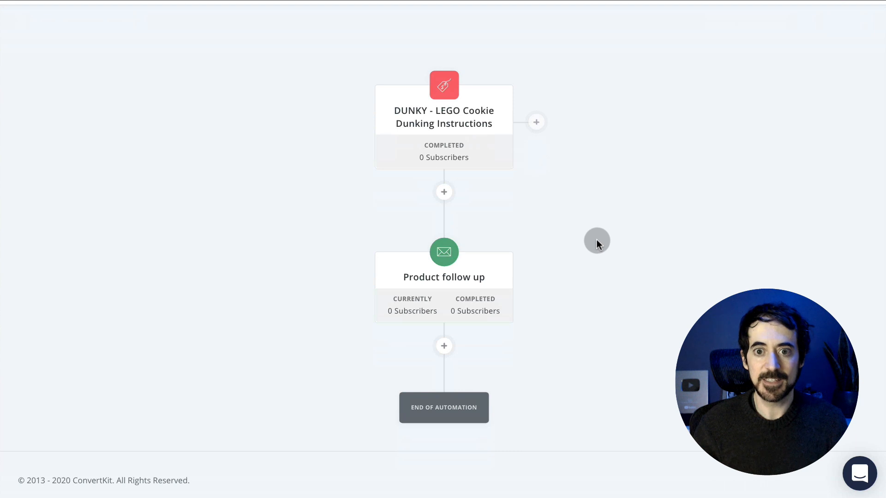
{"action": "mouse_move", "coordinate": [529, 198]}
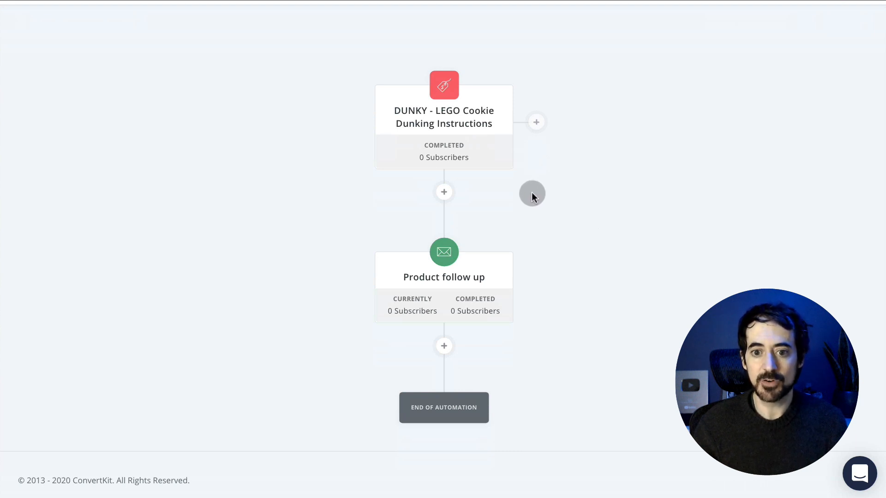
{"action": "mouse_move", "coordinate": [608, 195]}
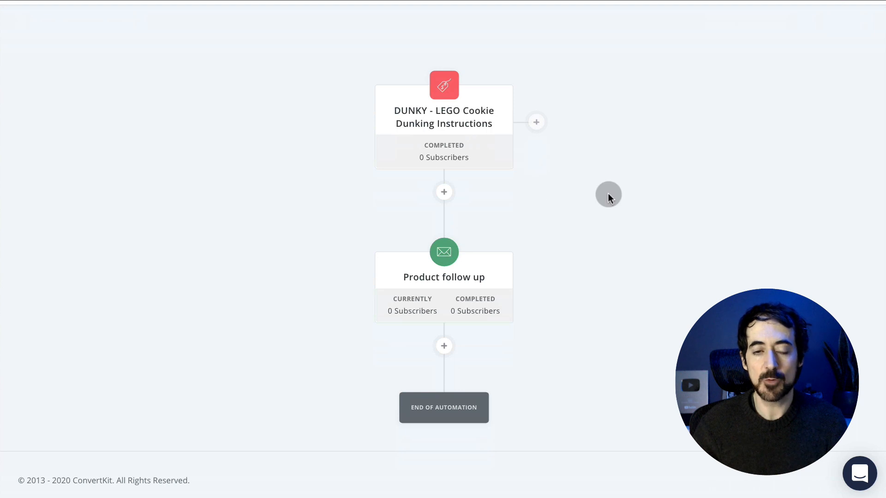
{"action": "mouse_move", "coordinate": [601, 199]}
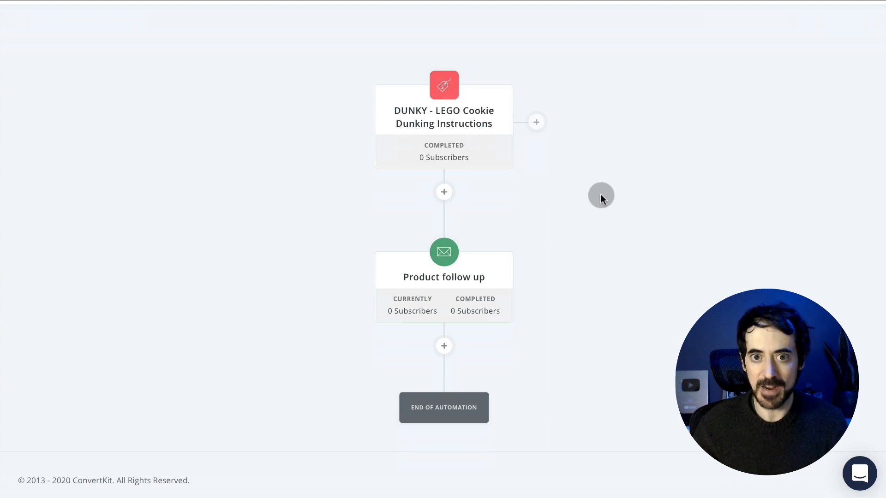
- View the live $19.99 DUNKY product landing page from ConvertKit
{"action": "scroll", "scroll_direction": "up", "scroll_amount": 3}
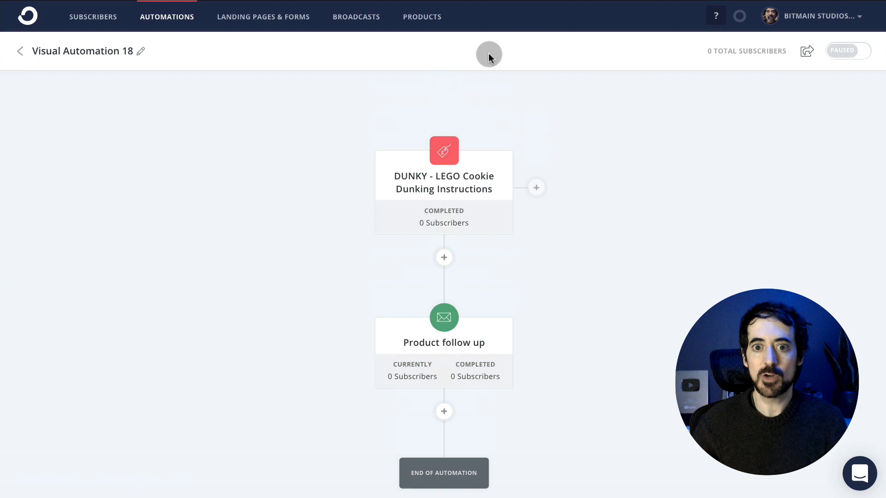
{"action": "left_click", "coordinate": [444, 175]}
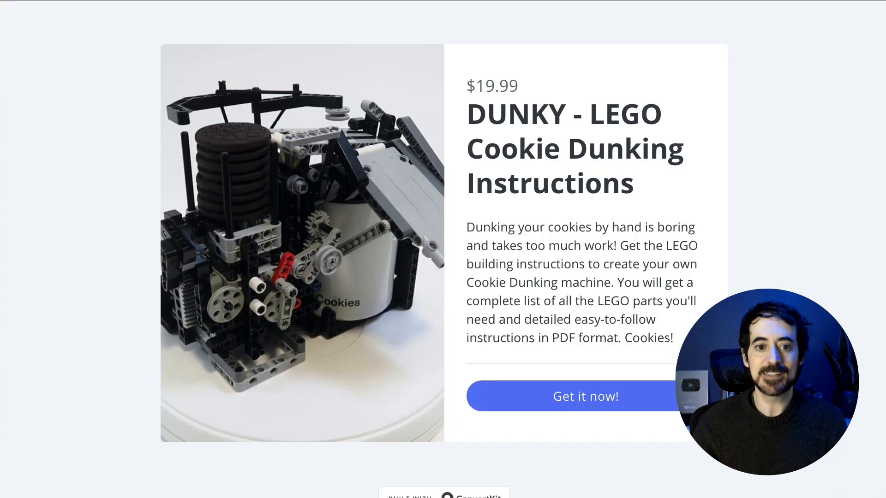